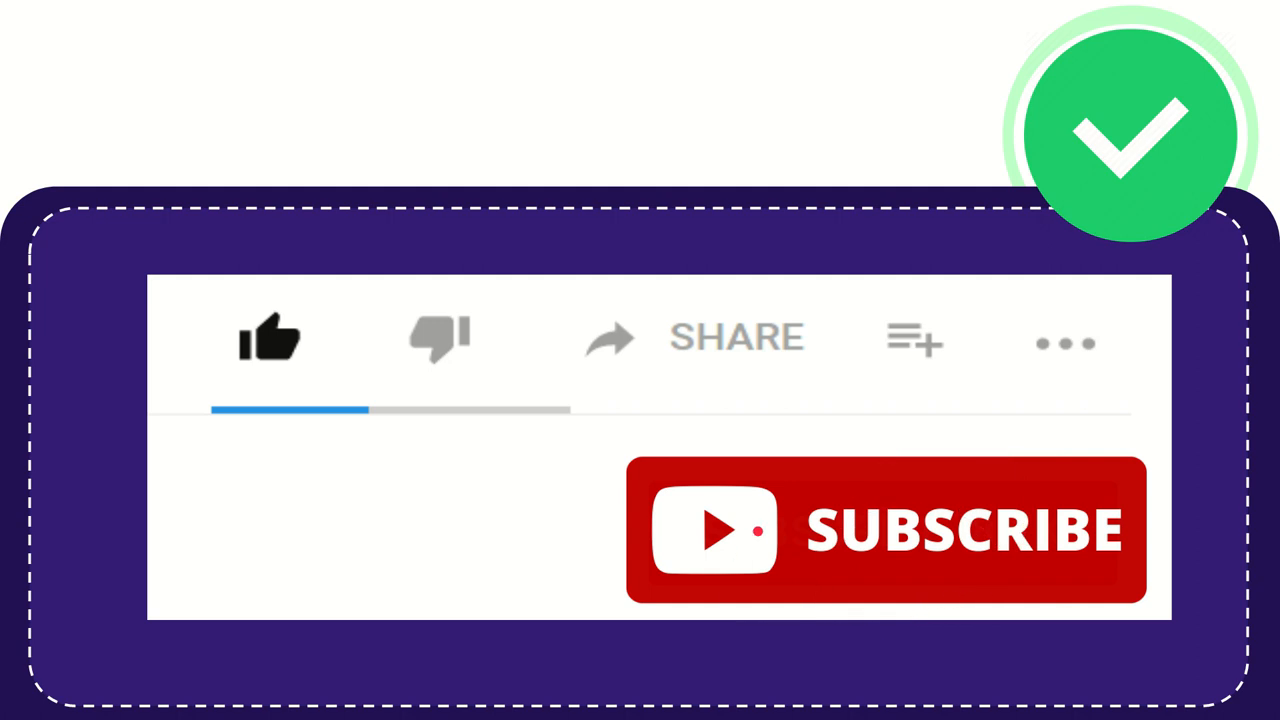
{"action": "left_click", "coordinate": [268, 338]}
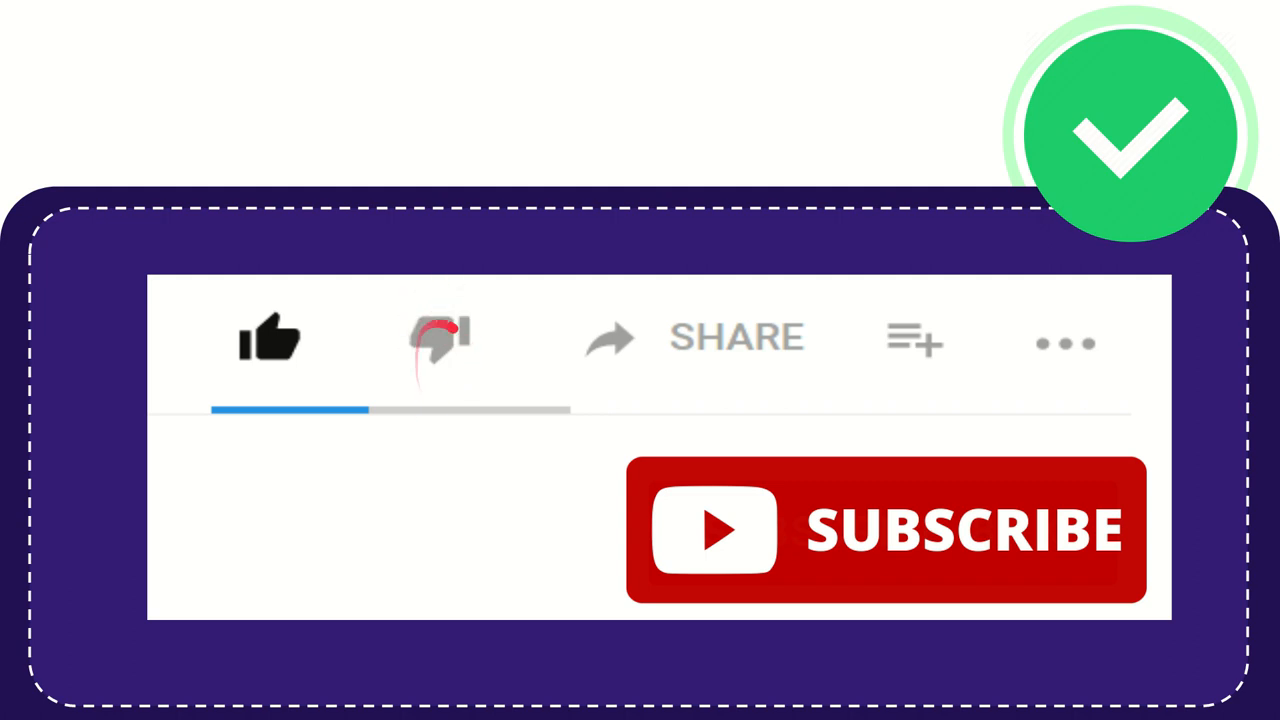
{"action": "left_click", "coordinate": [436, 340]}
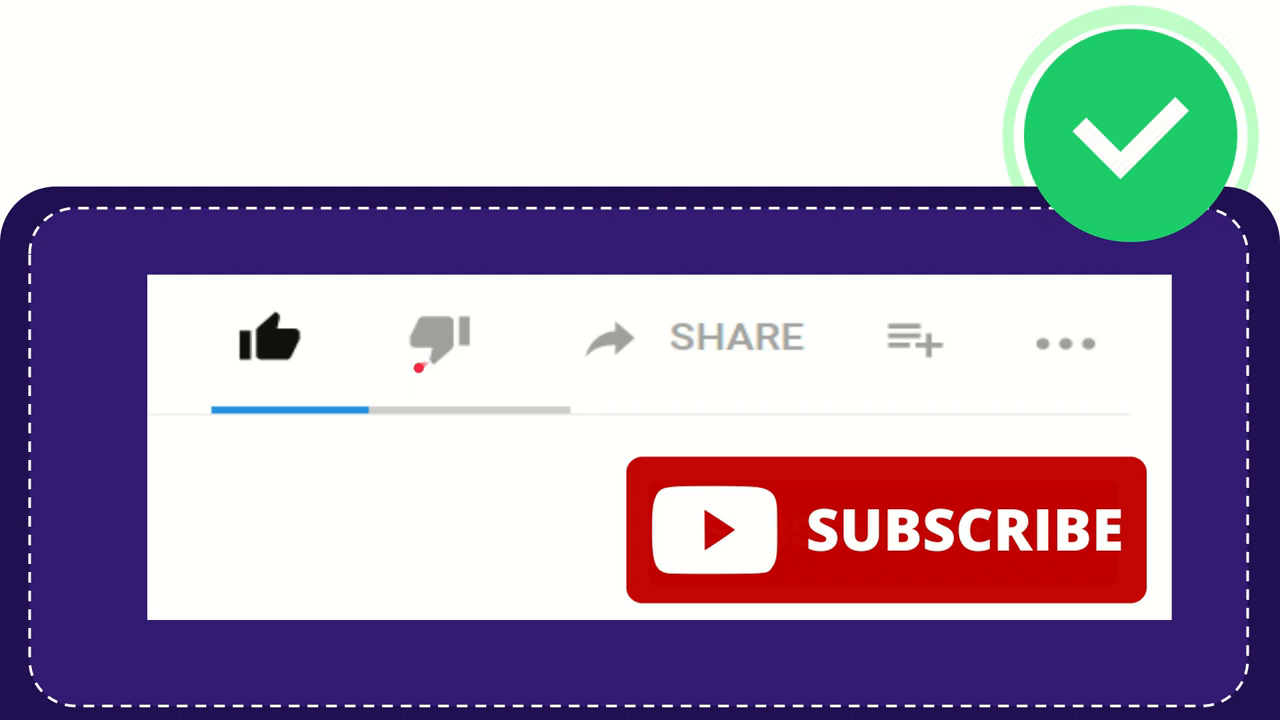